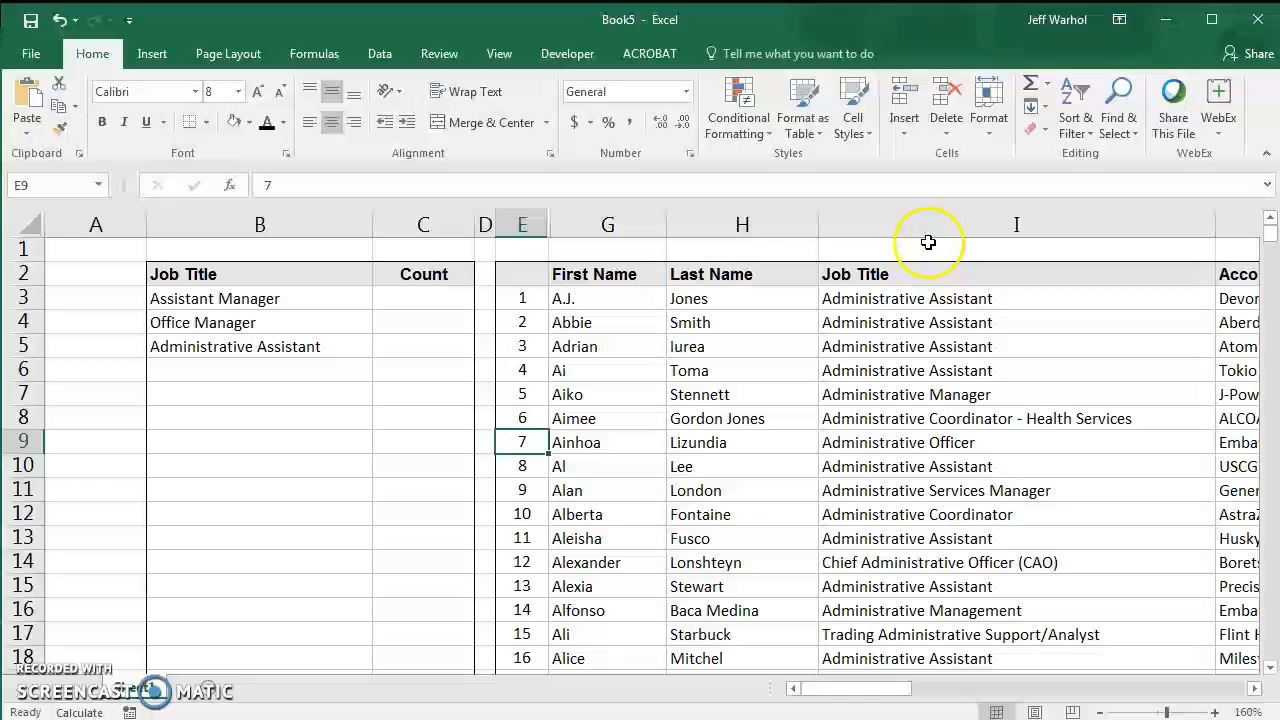
Review the Job Title column I and the Assistant Manager title in B3
left_click(1016, 224)
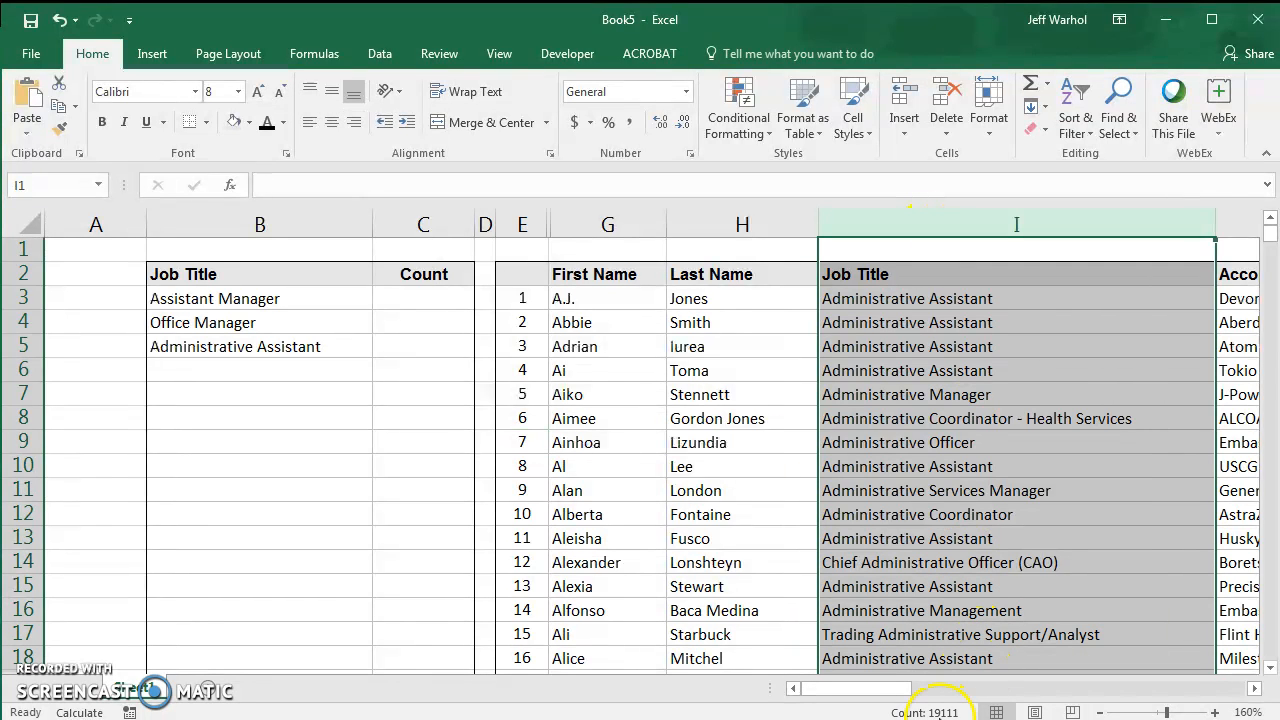
mouse_move(964, 338)
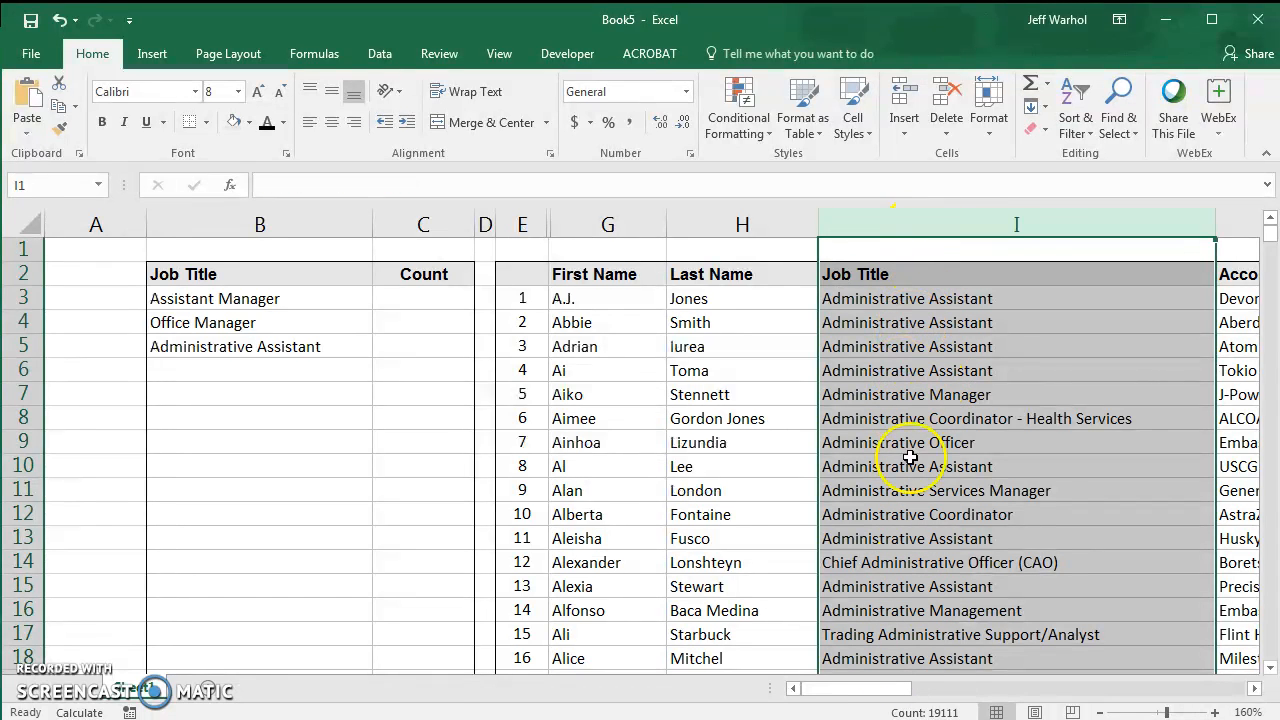
left_click(906, 394)
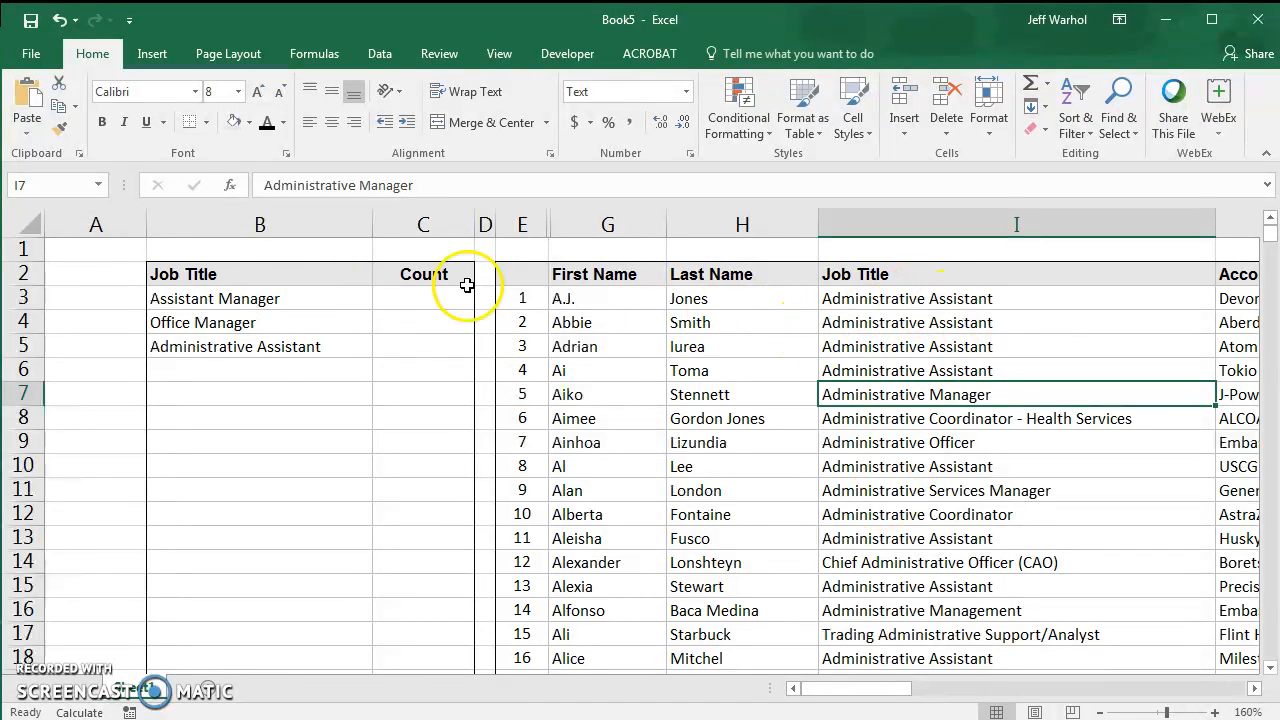
mouse_move(725, 505)
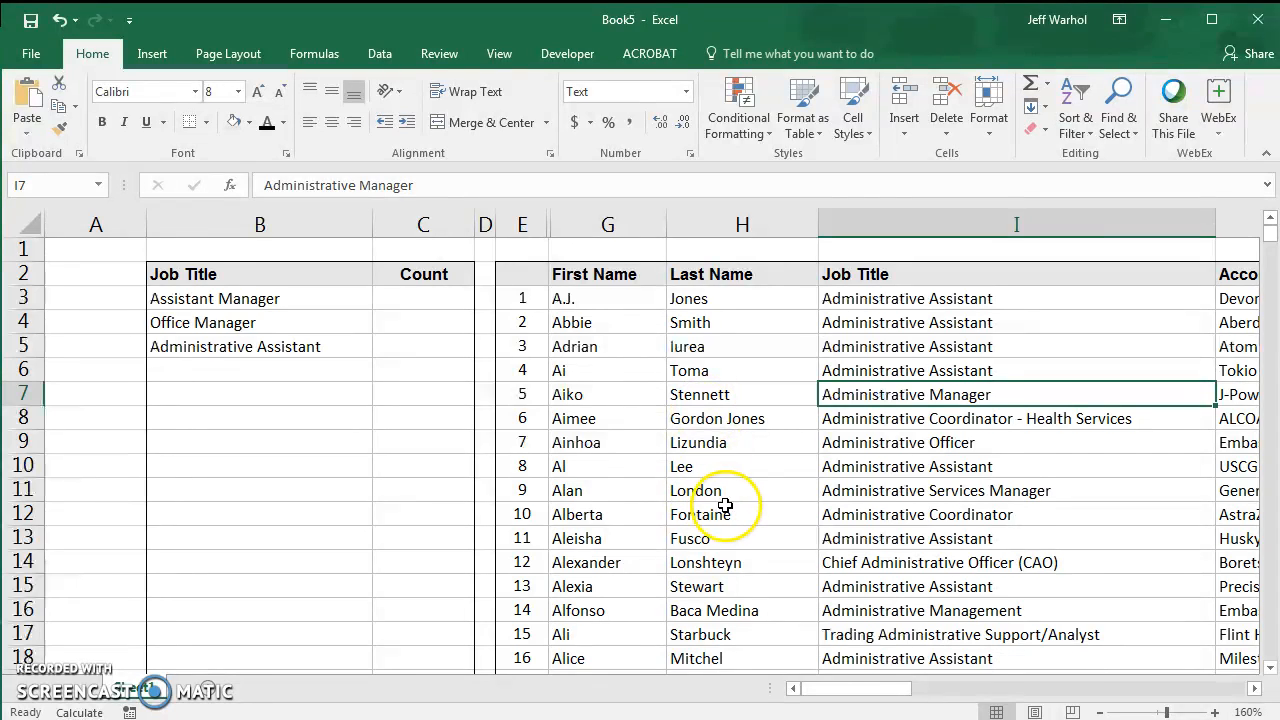
left_click(935, 490)
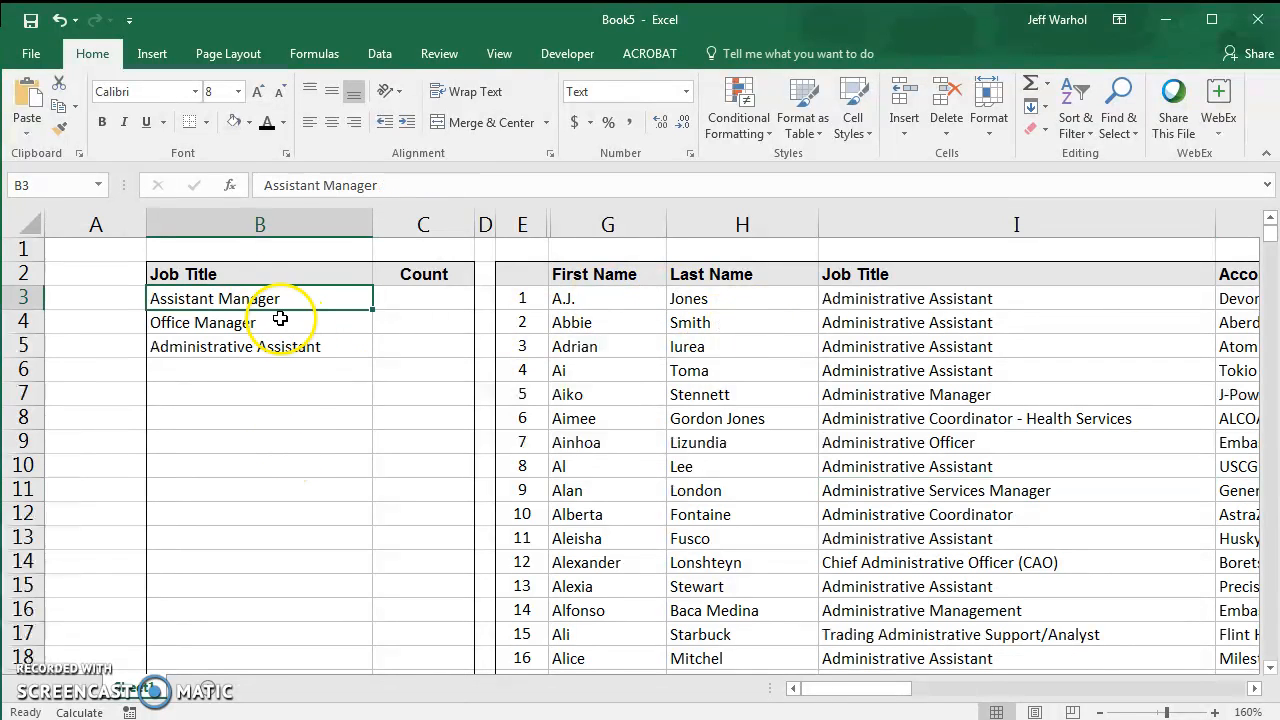
left_click(1016, 298)
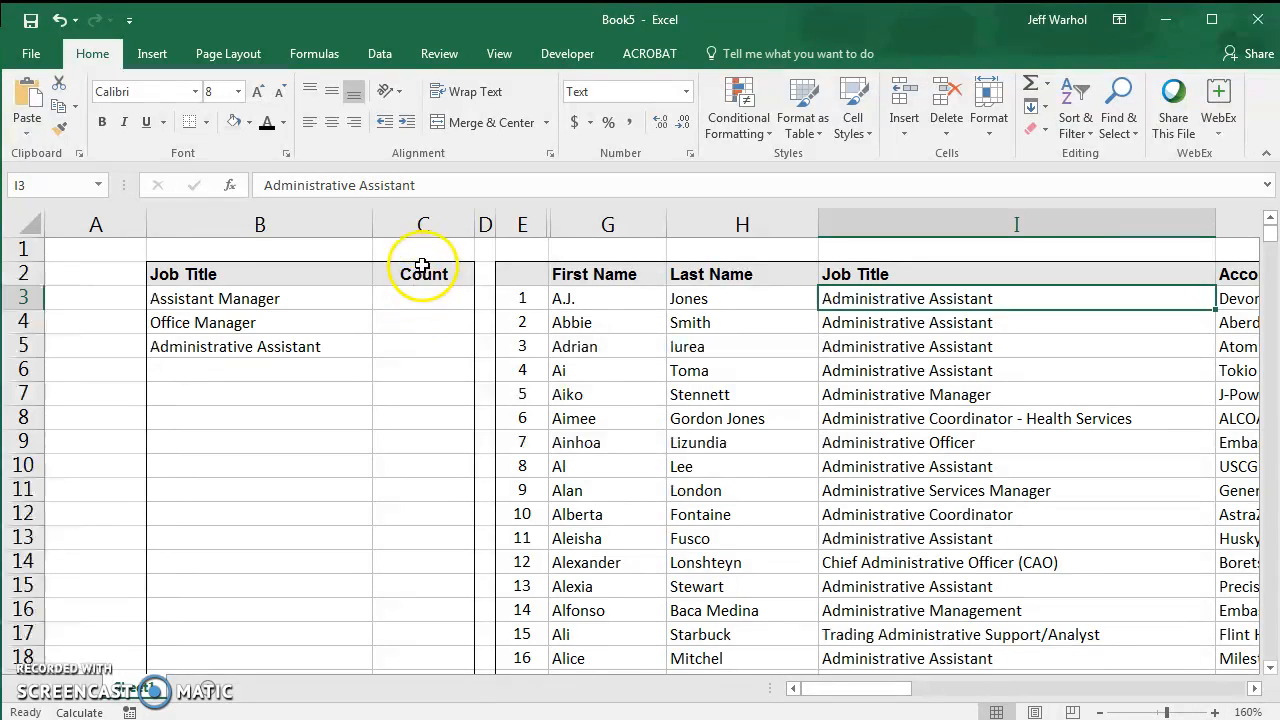
In C3, start typing =COUNTIF(I3:I20000, with the job title range and comma
left_click(423, 298)
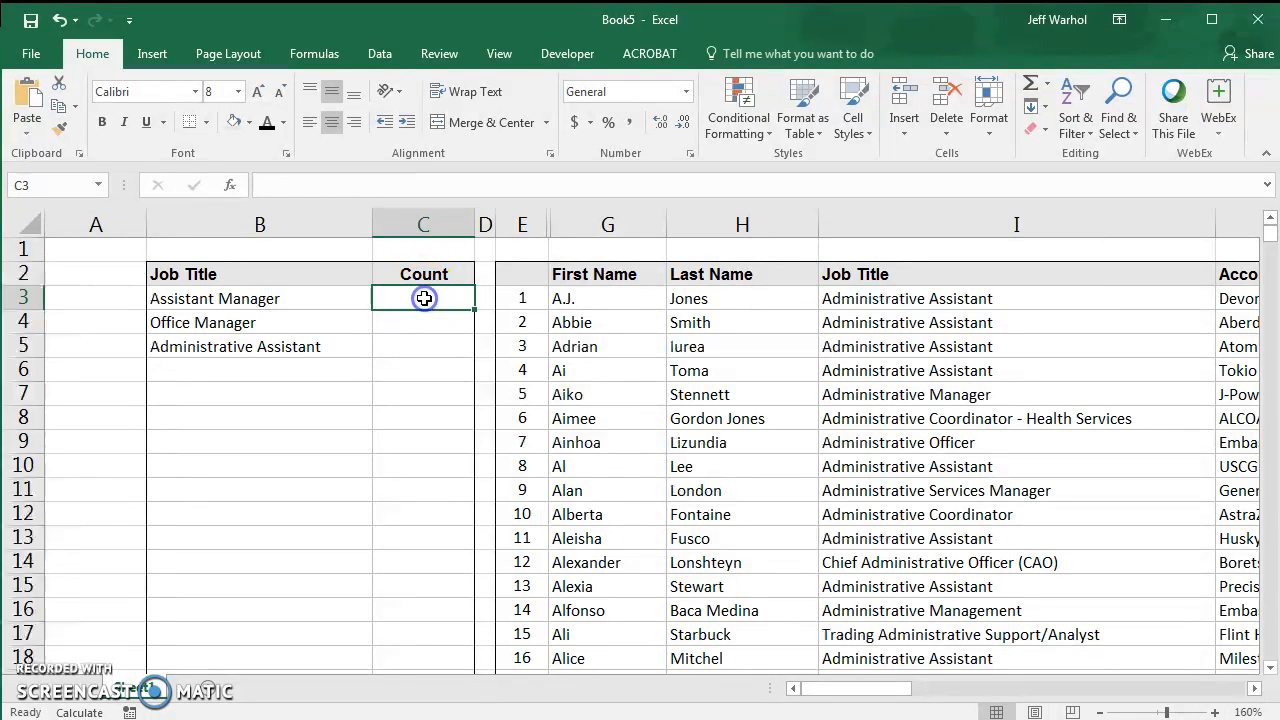
mouse_move(337, 185)
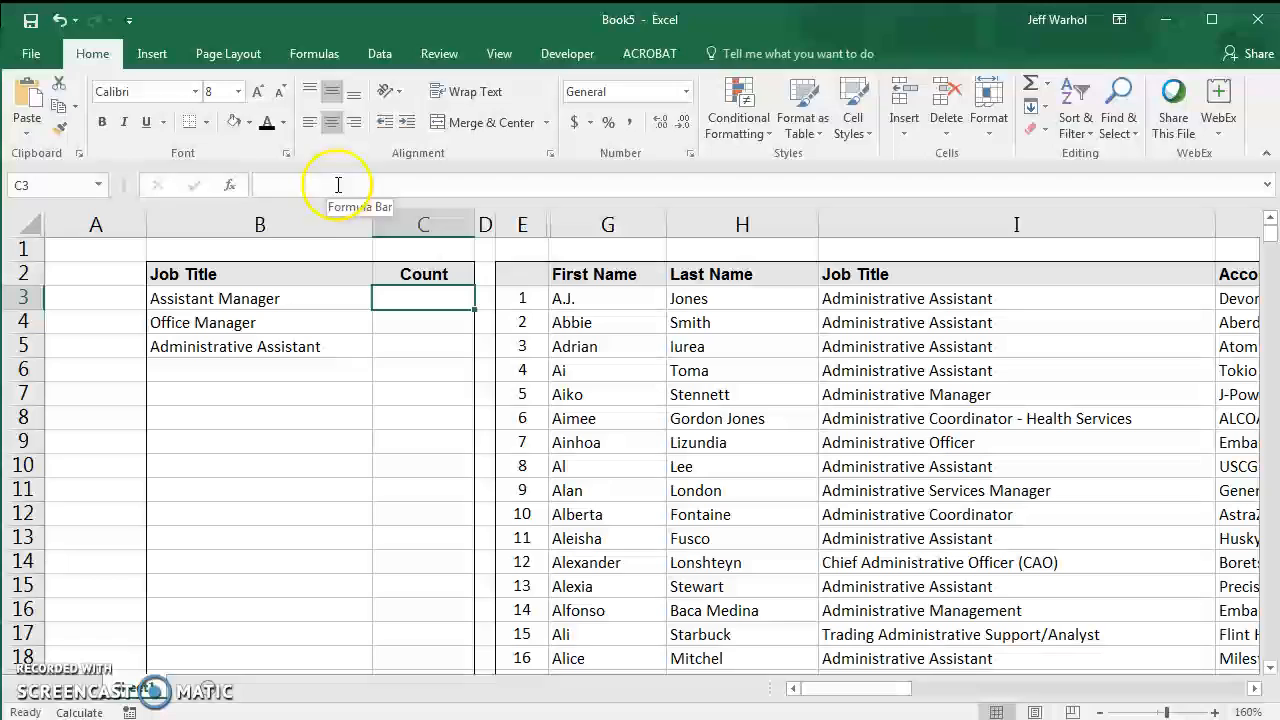
type("=COU")
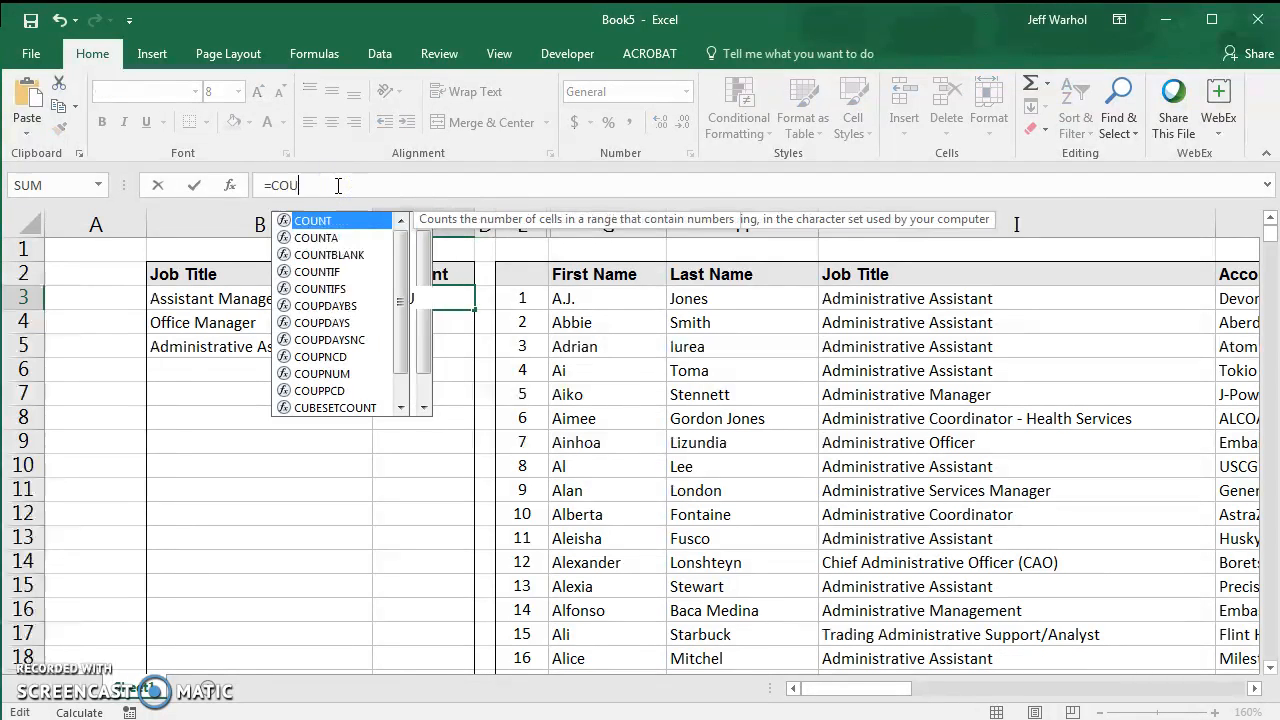
type("NTIF(")
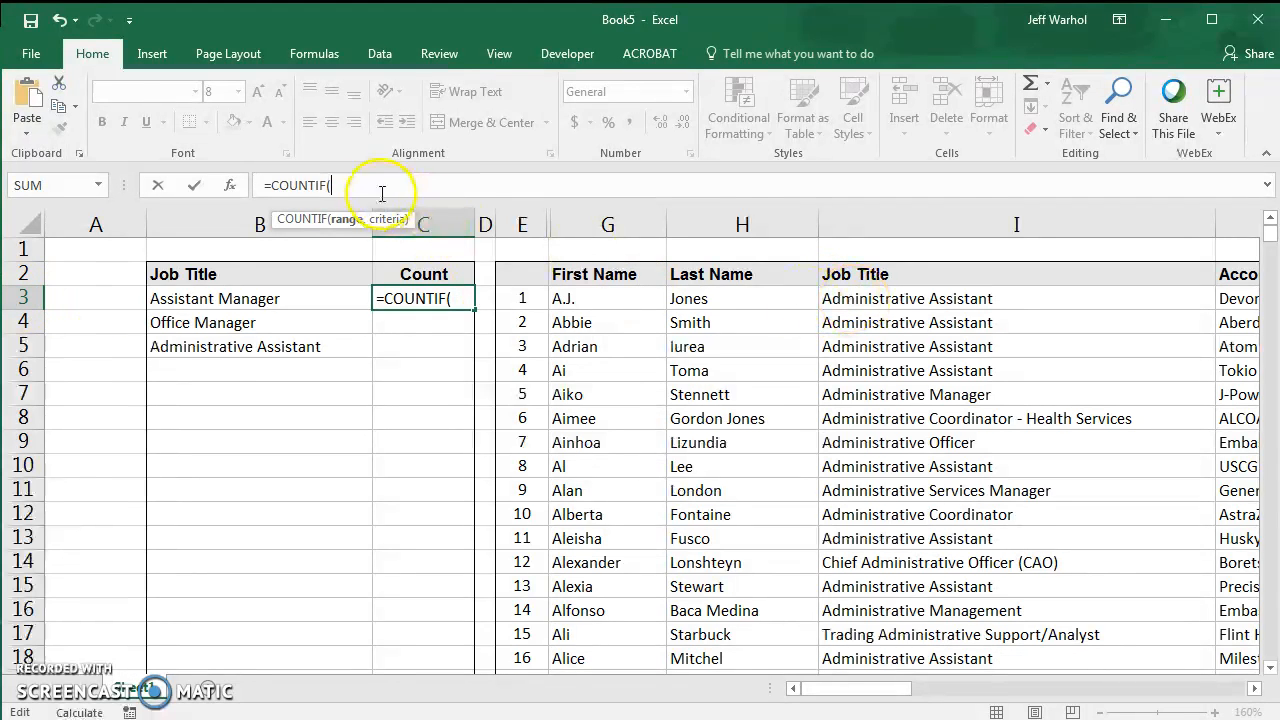
left_click(1016, 298)
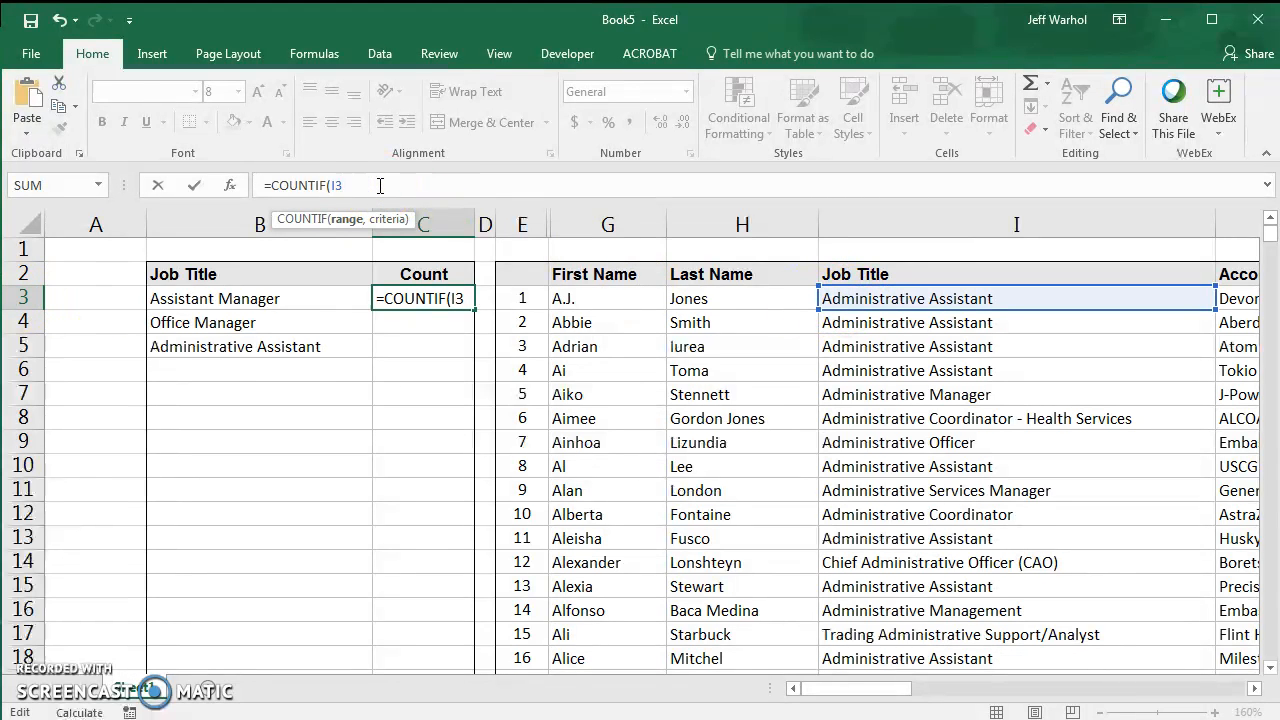
type(":")
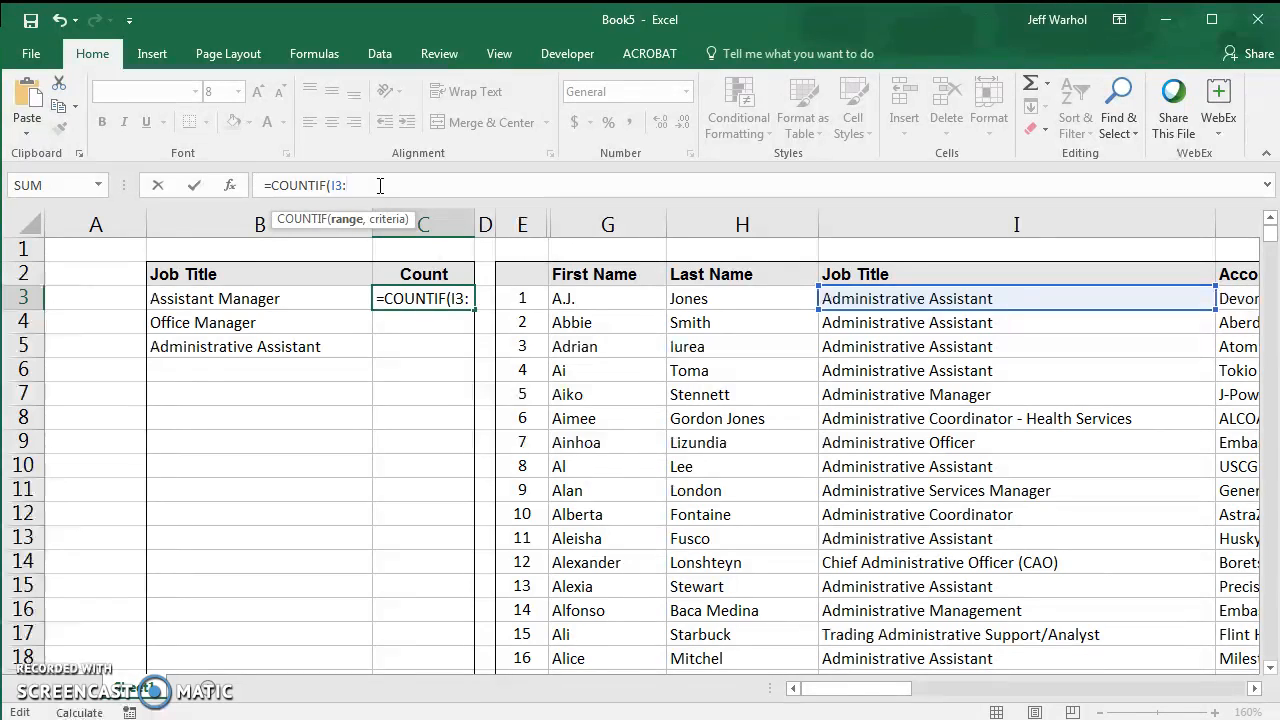
type("I")
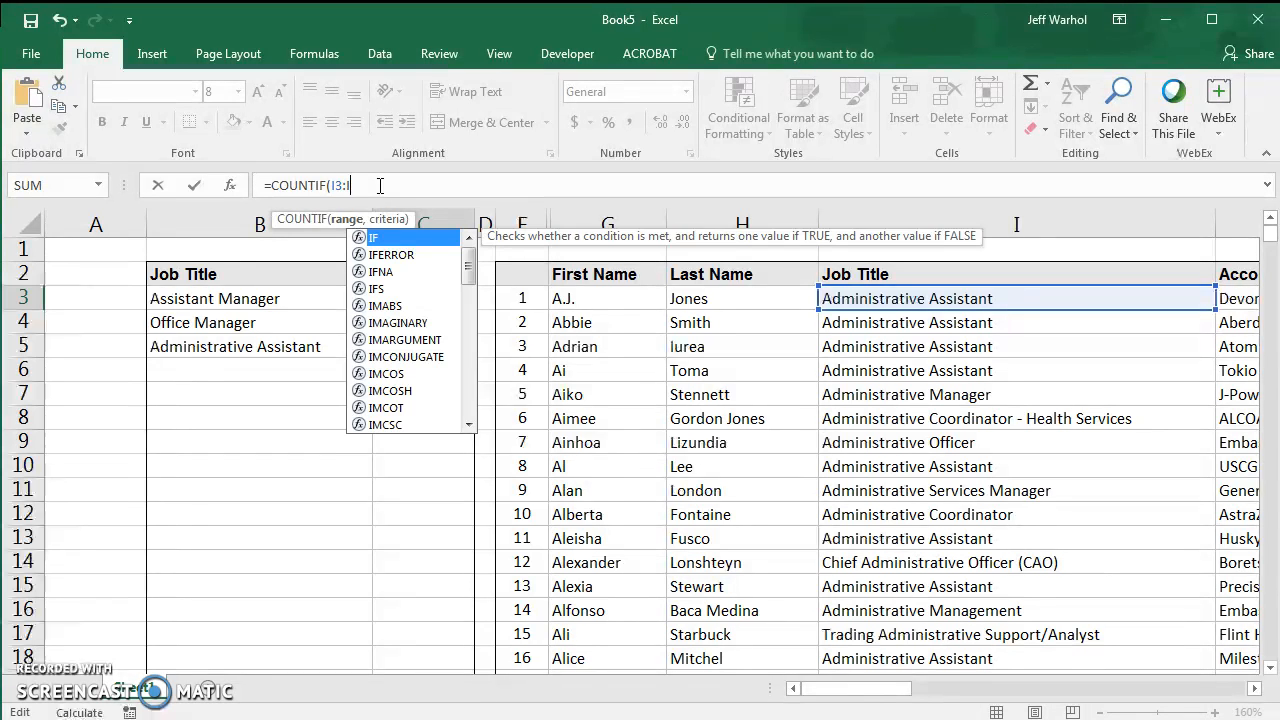
type("2000")
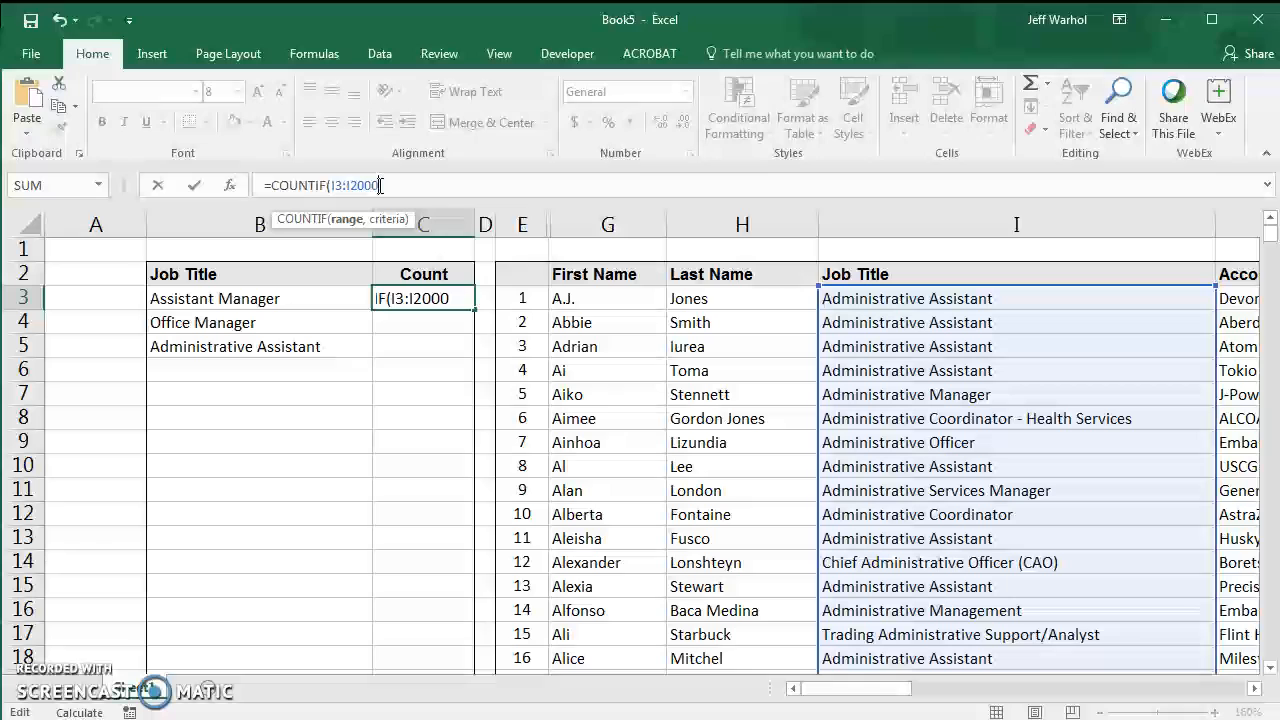
type("0")
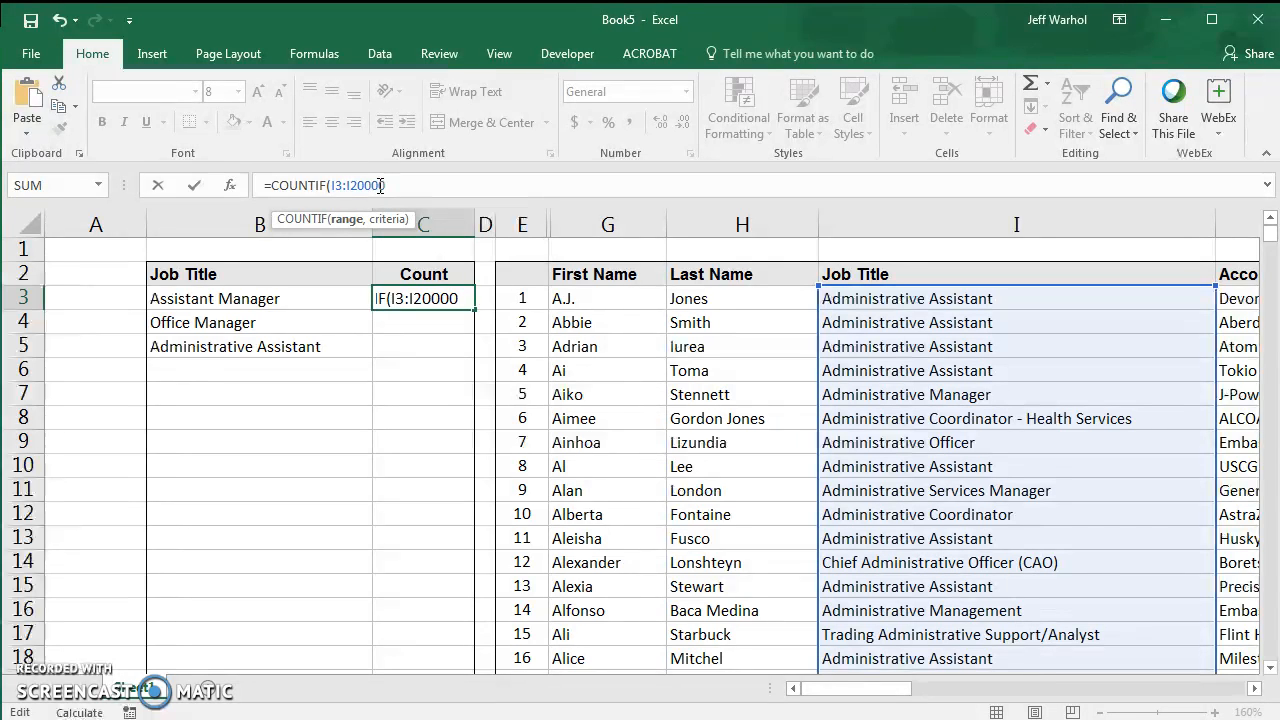
type(",")
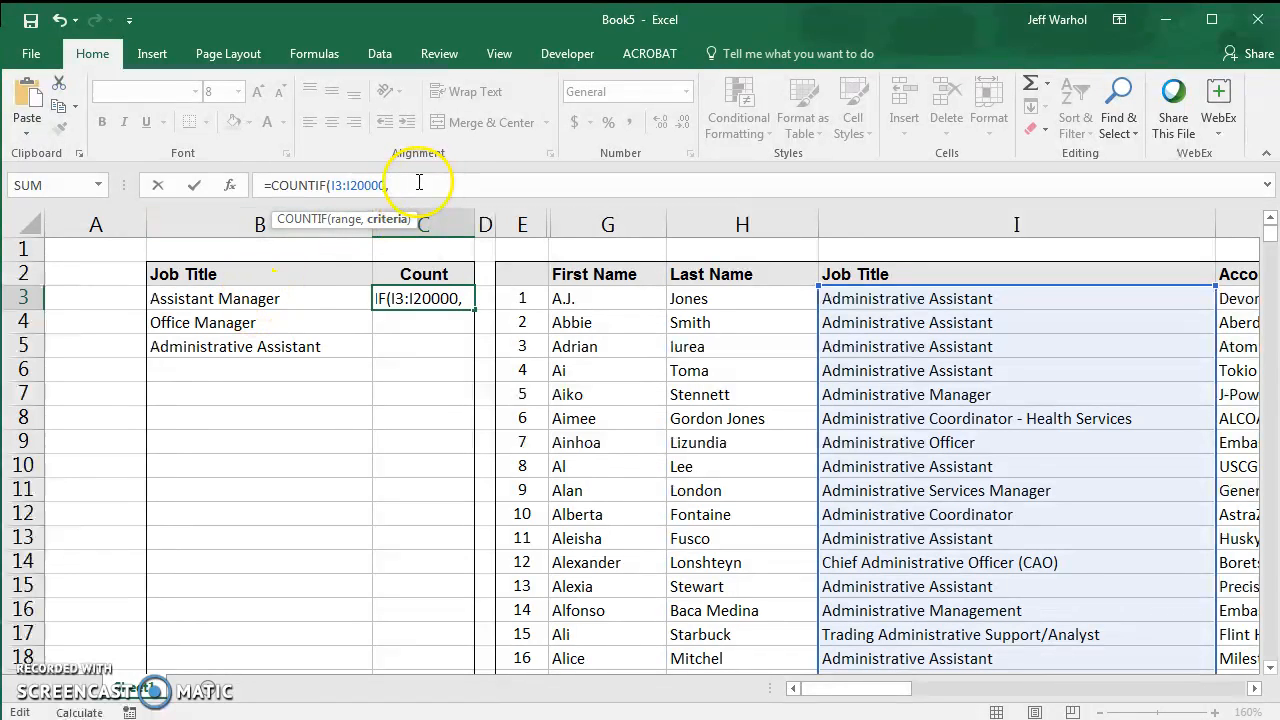
mouse_move(228, 300)
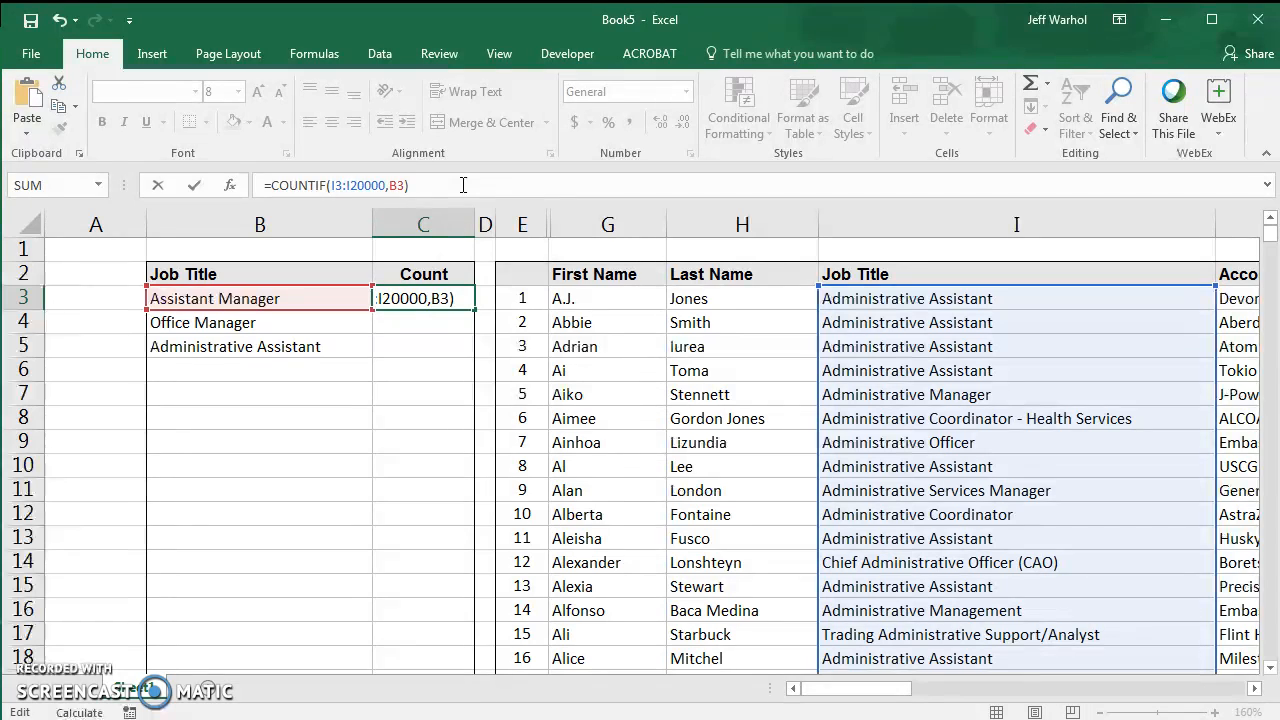
Commit the Assistant Manager COUNTIF in C3, showing 973, and review nearby cells
key("Return")
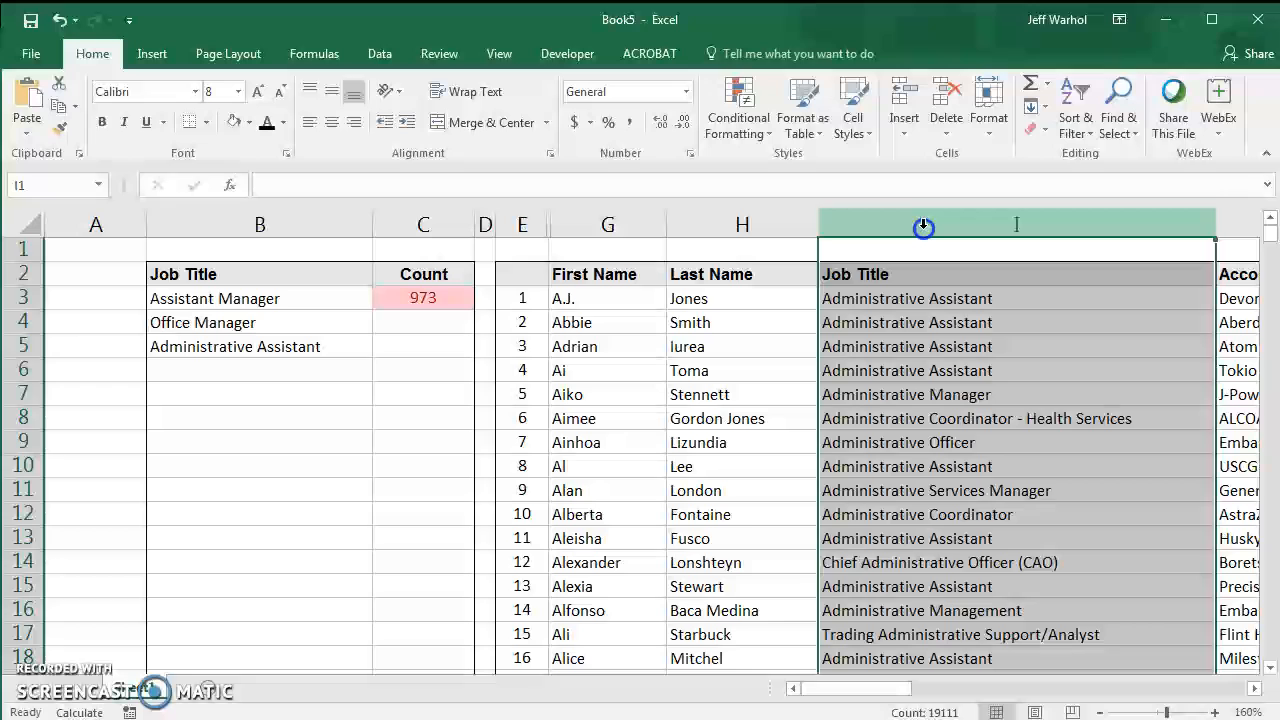
left_click(423, 297)
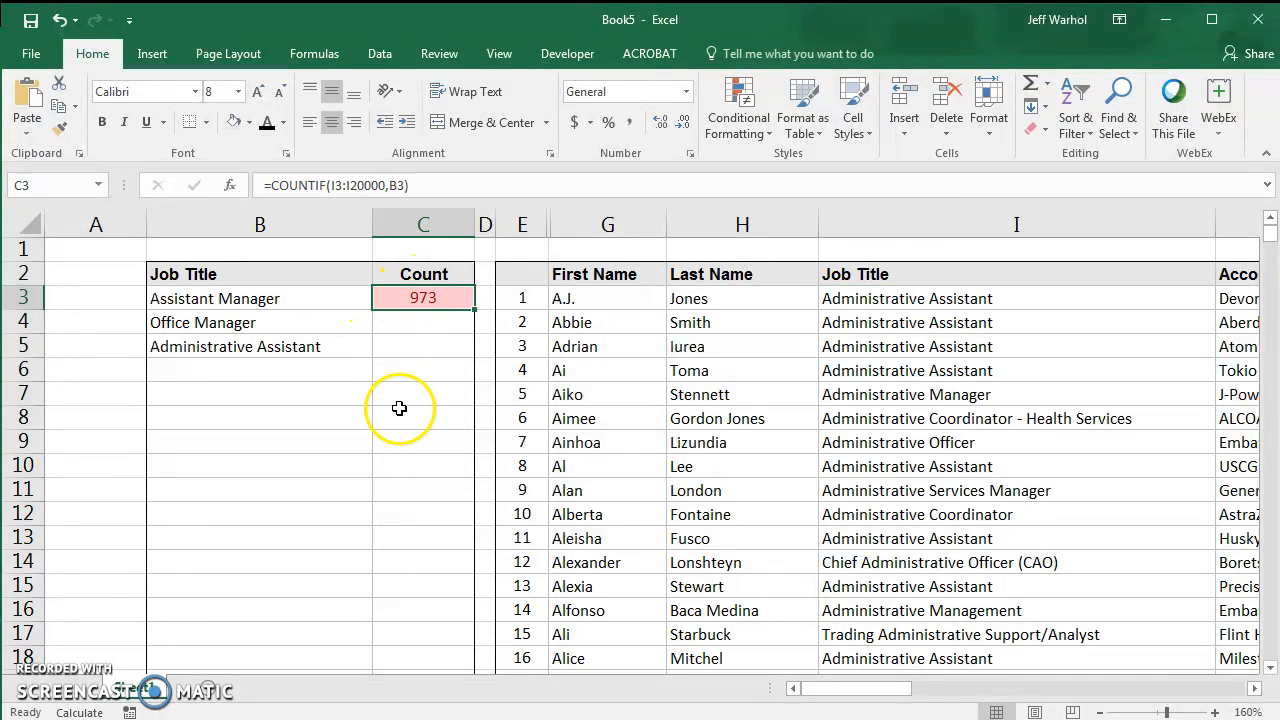
left_click(906, 346)
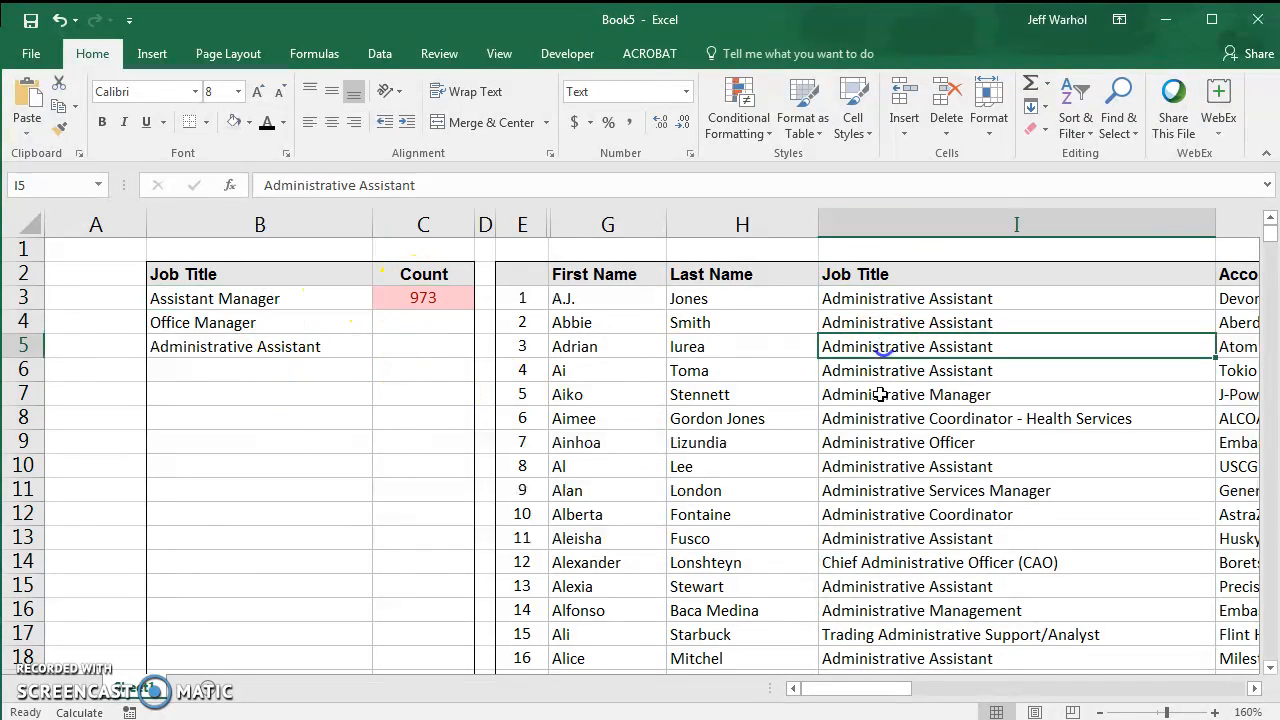
left_click(259, 417)
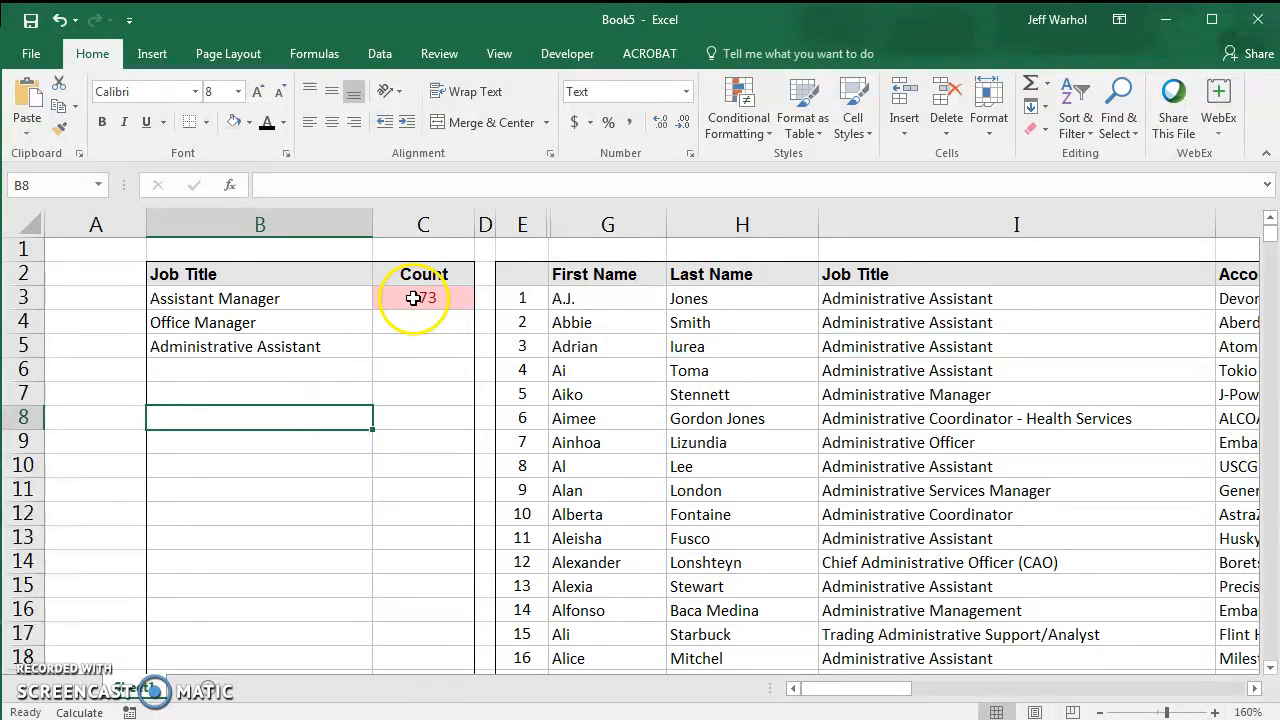
left_click(259, 391)
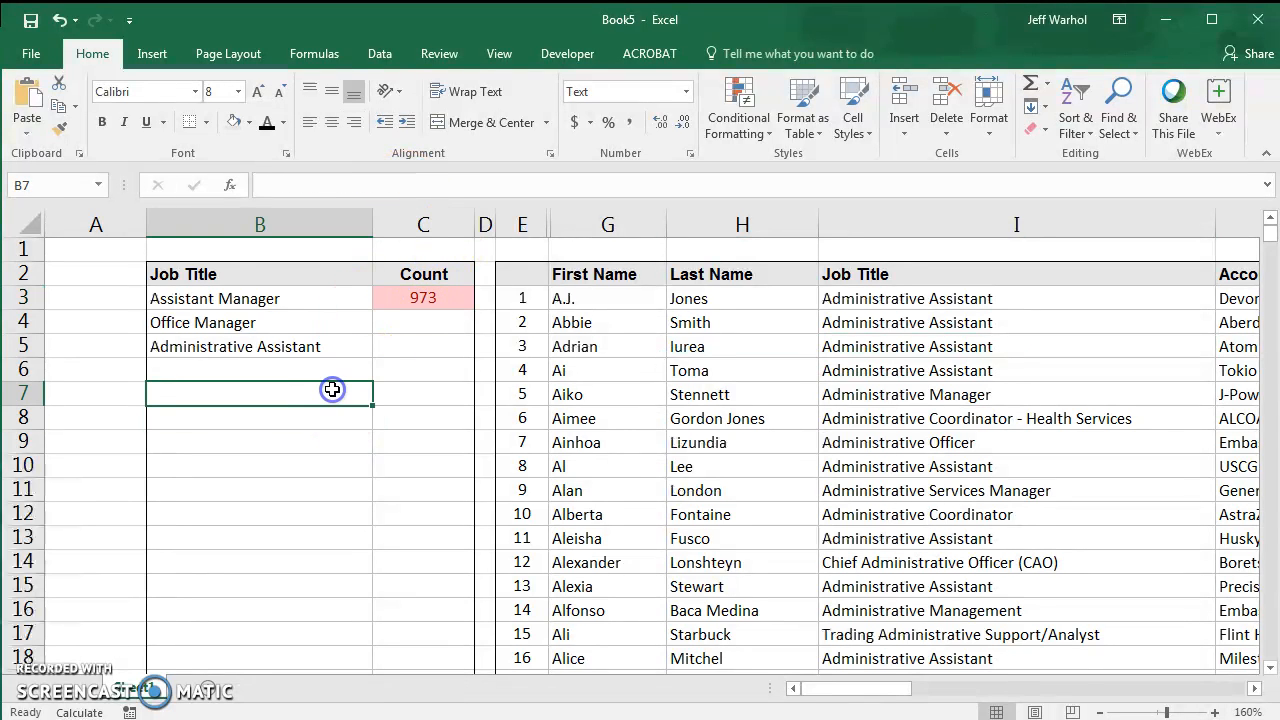
Inspect the copied COUNTIF formulas in C3:C5 showing 973, 757 and 441
left_click(422, 297)
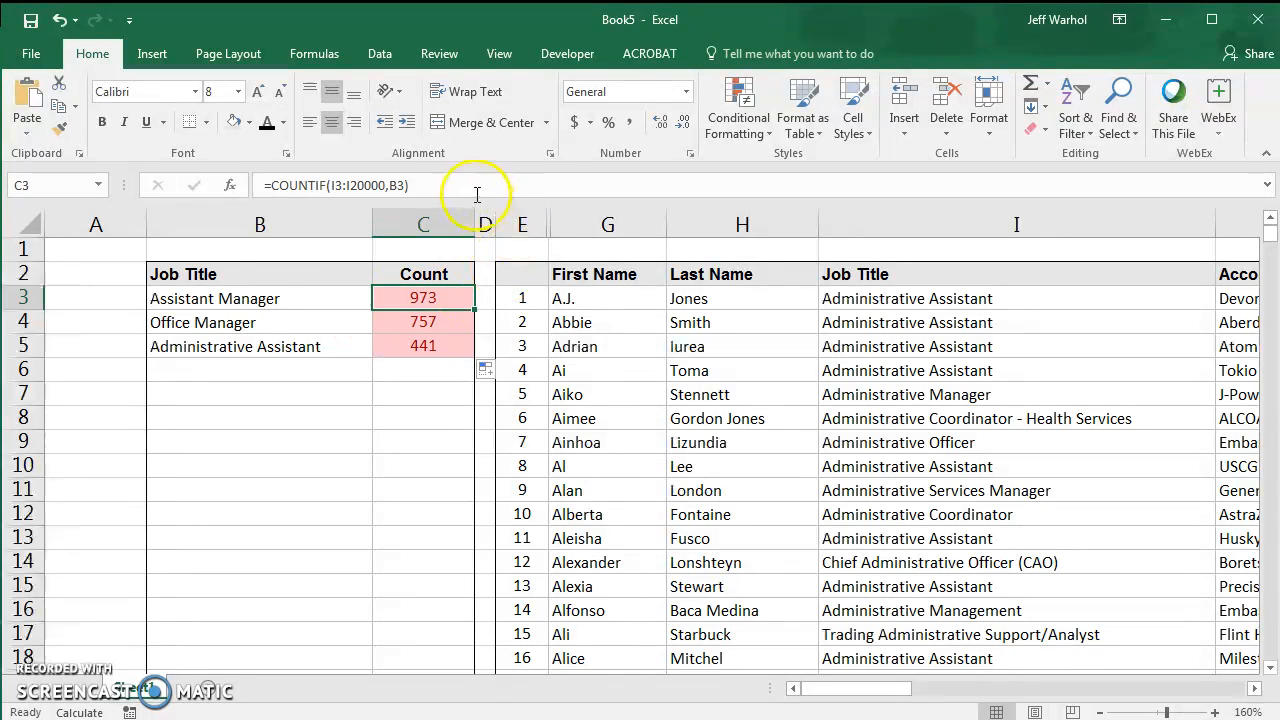
double_click(423, 297)
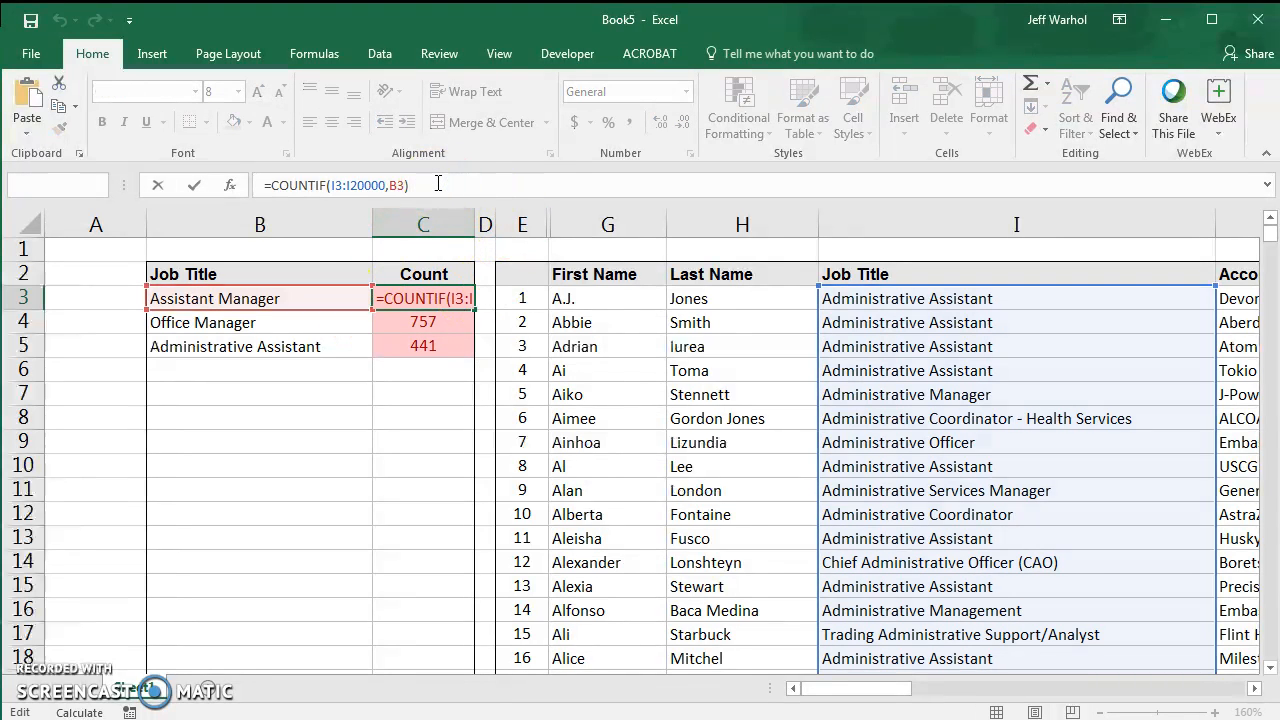
key("Return")
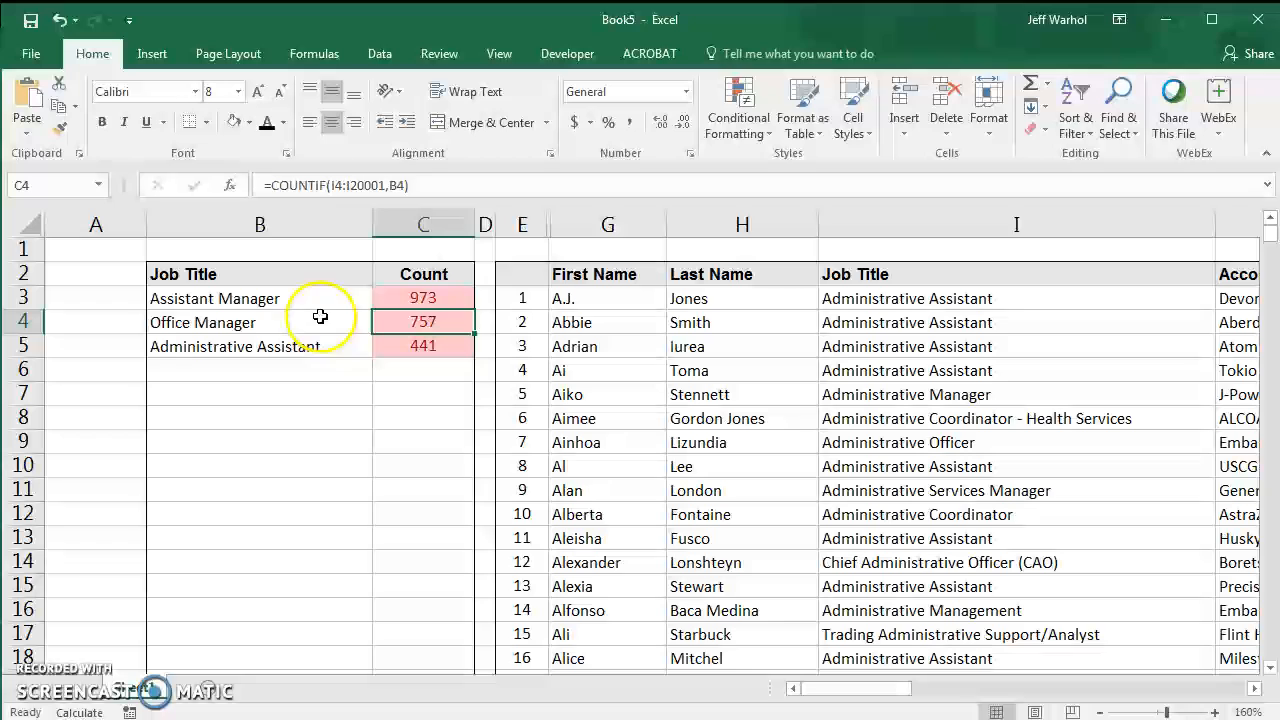
left_click(423, 345)
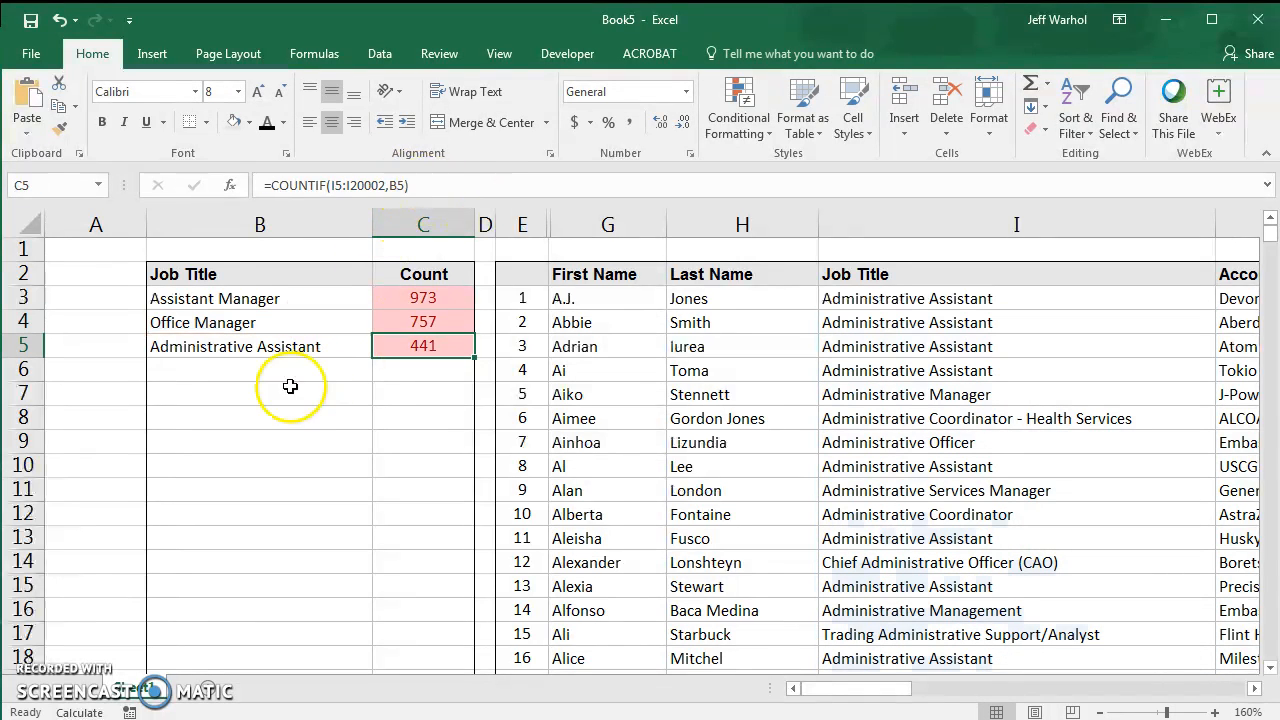
left_click(422, 417)
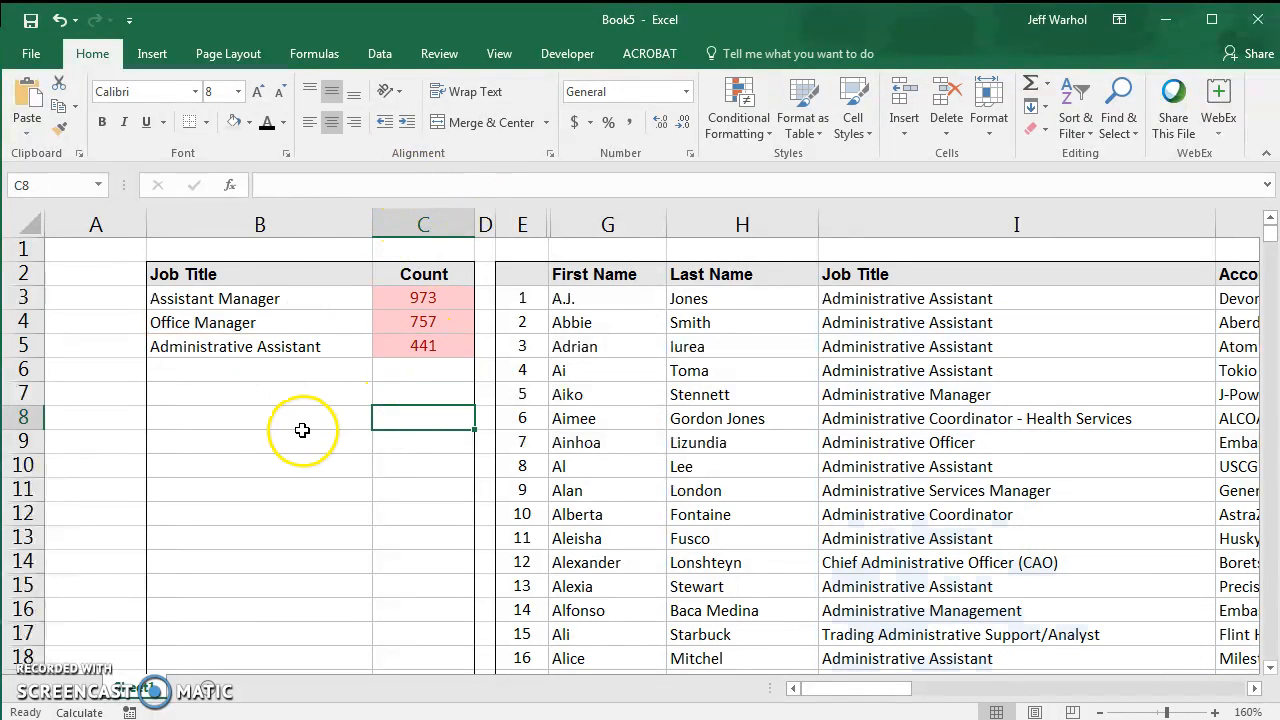
mouse_move(341, 302)
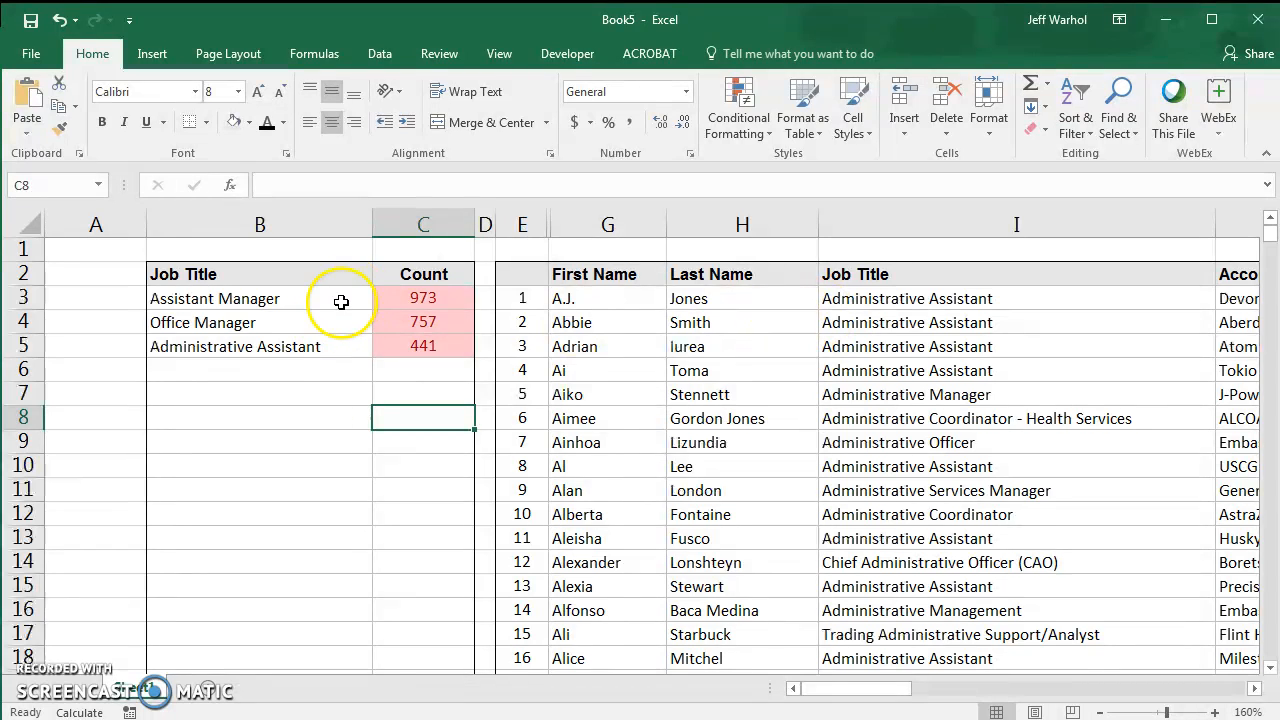
mouse_move(796, 352)
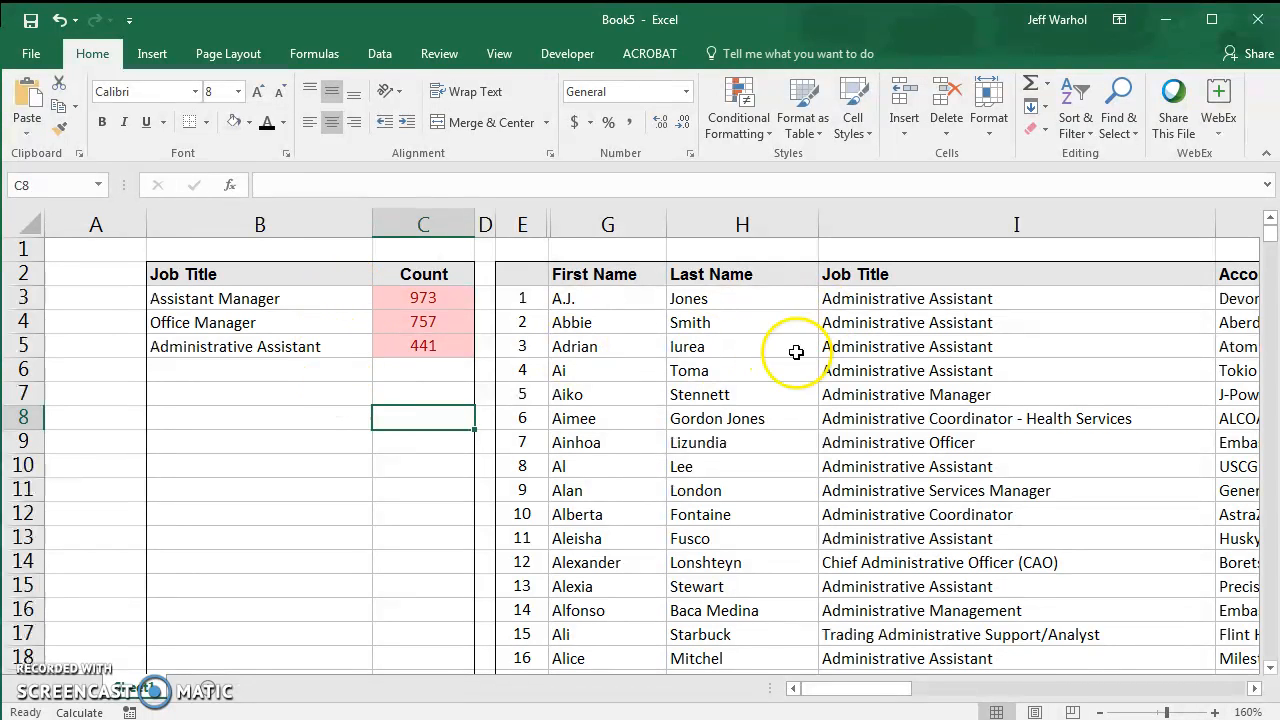
left_click(1016, 394)
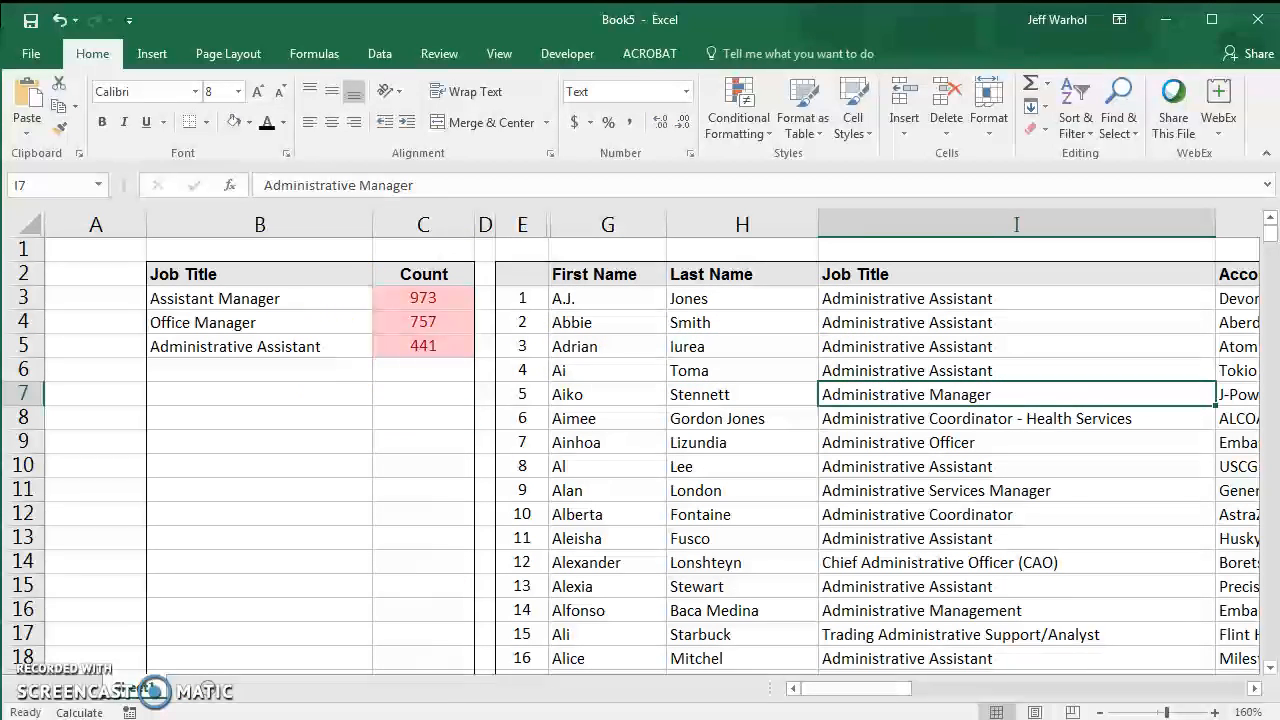